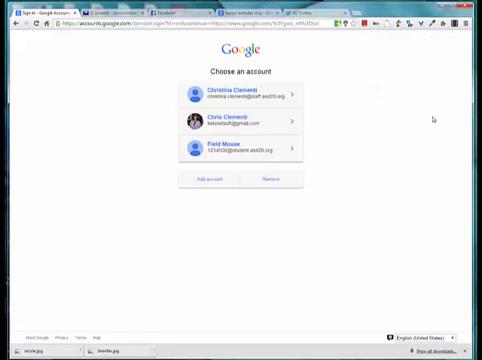
Sign in with the school account and open the Switch Zoo Story document from My Drive
click(252, 152)
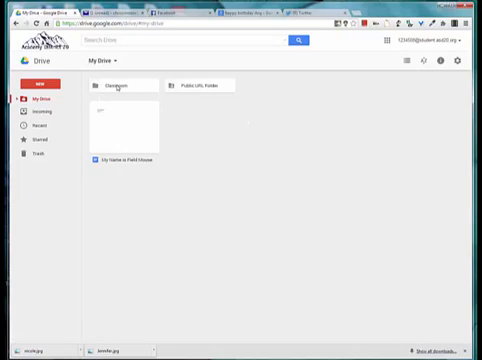
double_click(112, 84)
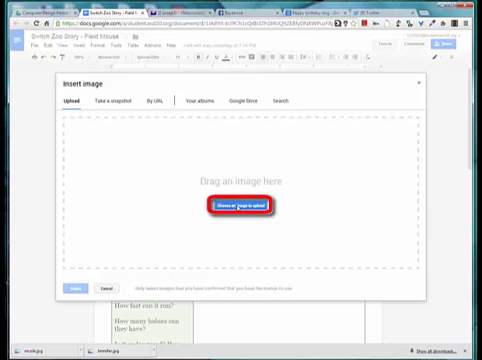
Choose an animal image file from the computer to upload into the story
click(236, 206)
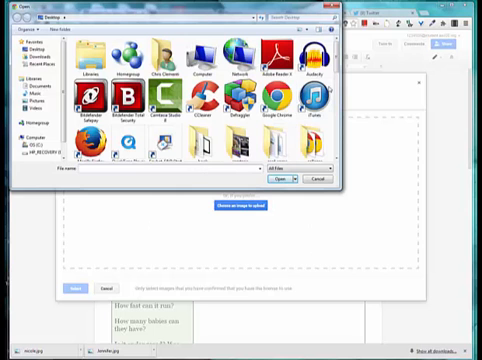
scroll(down, 3)
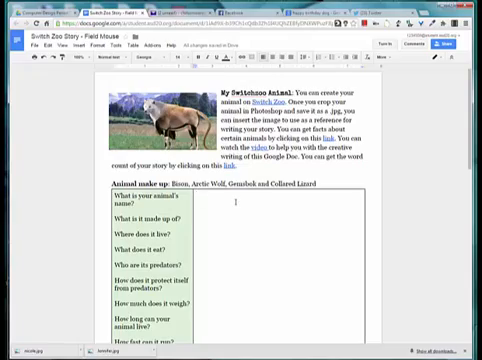
Write the opening: the Arctic Gemswold, found in mountainous Canada and the northern United States
text(This unique and very interesting animal is known as the Arctic Gemswold.)
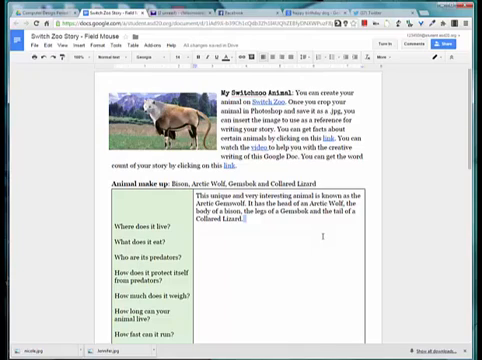
text(It can be found in the mountainous regions of Canada and the northern United States.)
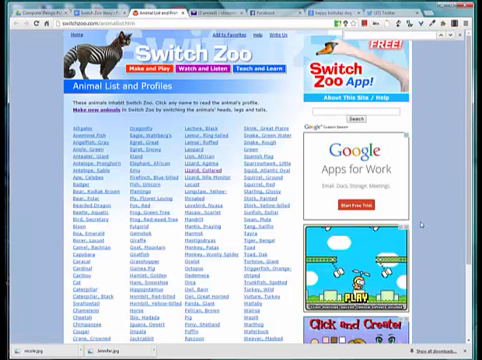
Scroll through the Switch Zoo animal list and profiles for parent-animal facts
scroll(down, 3)
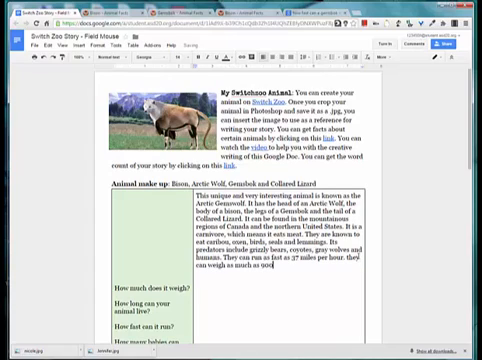
Add the weight in pounds to the story and move down to the remaining questions
text(pounds.)
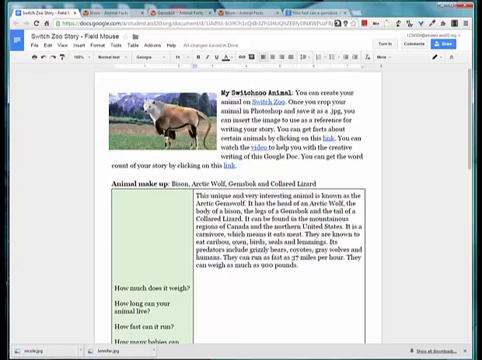
scroll(down, 3)
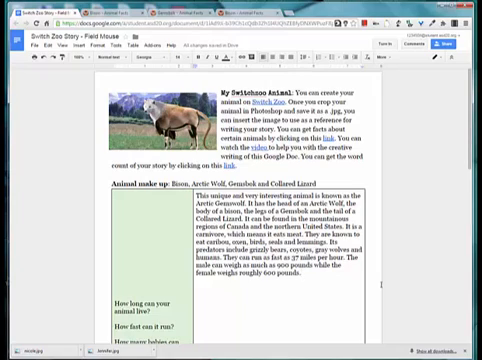
scroll(down, 3)
text( This animal roughly lives 20 years in the wild and 30 in captivity.)
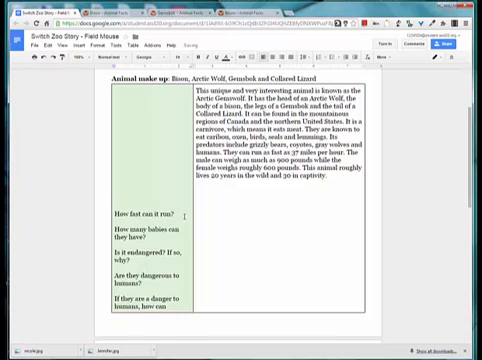
double_click(136, 216)
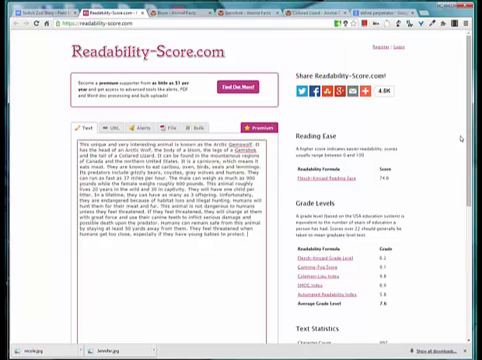
Scroll to the Grade Levels and Text Statistics results for the pasted story
scroll(down, 3)
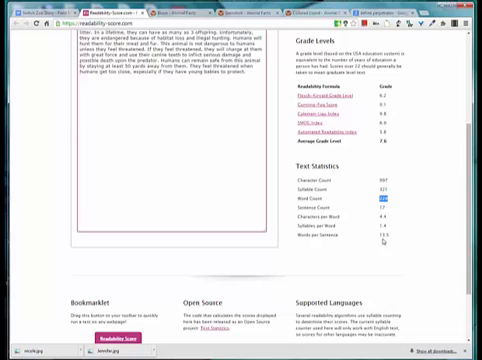
mouse_move(384, 242)
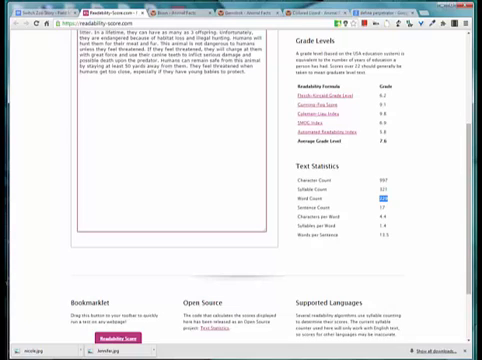